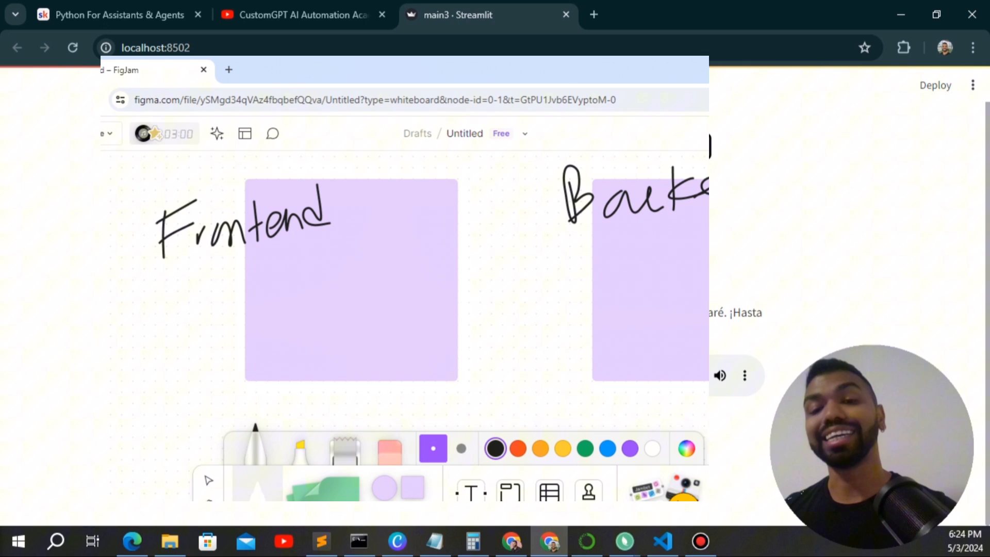
- Scroll to the assistant's Spanish self-introduction answer and play its spoken audio reply
{"action": "left_click", "coordinate": [662, 541]}
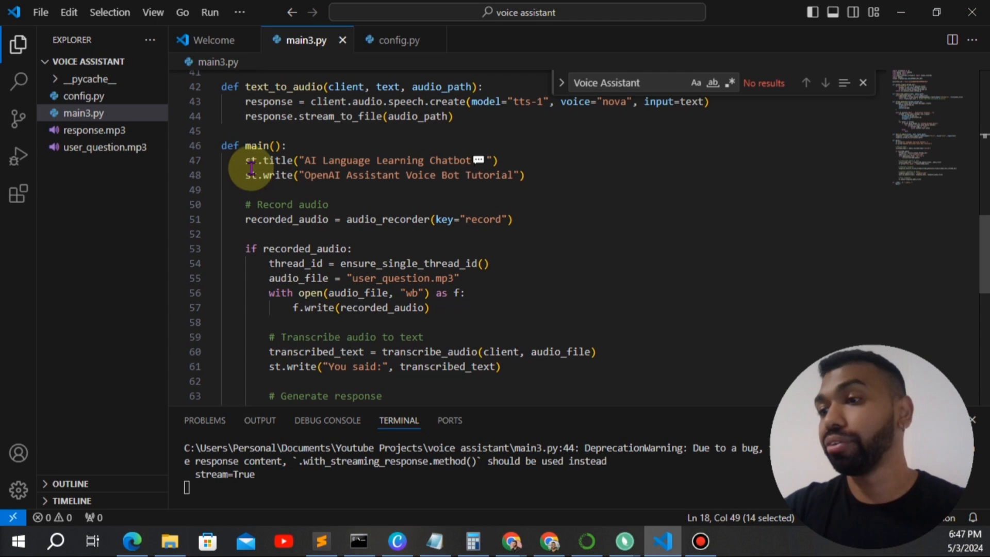
{"action": "left_click", "coordinate": [549, 541]}
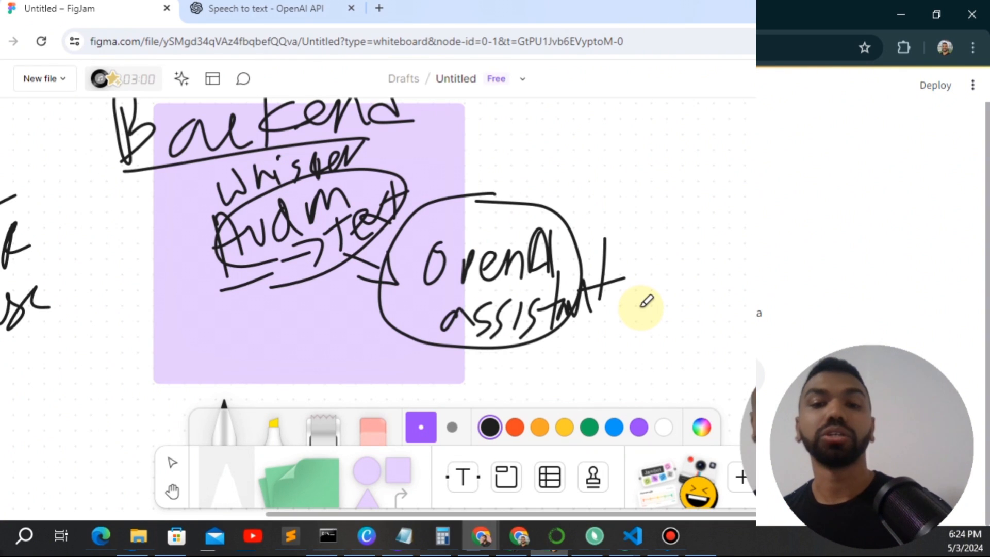
{"action": "left_click", "coordinate": [271, 8]}
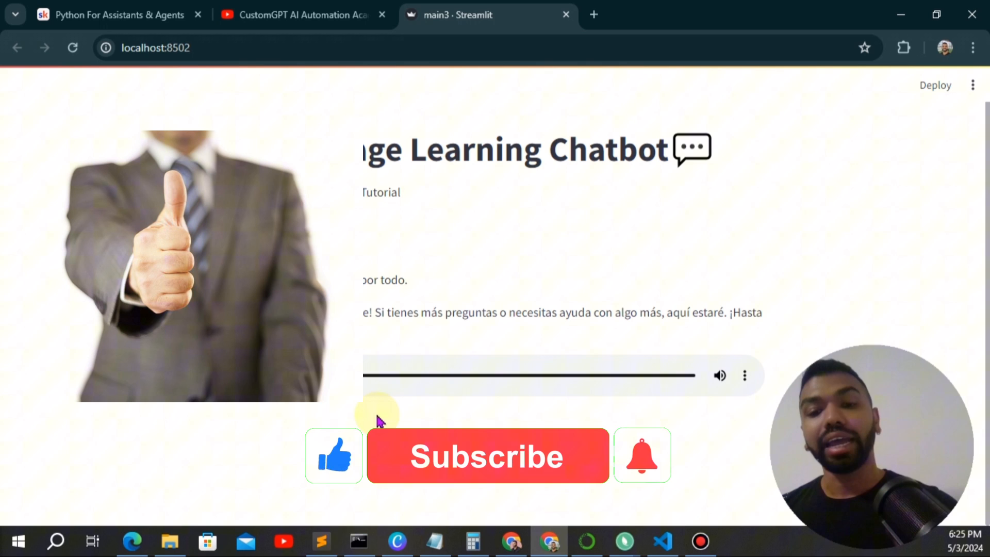
{"action": "left_click", "coordinate": [486, 456]}
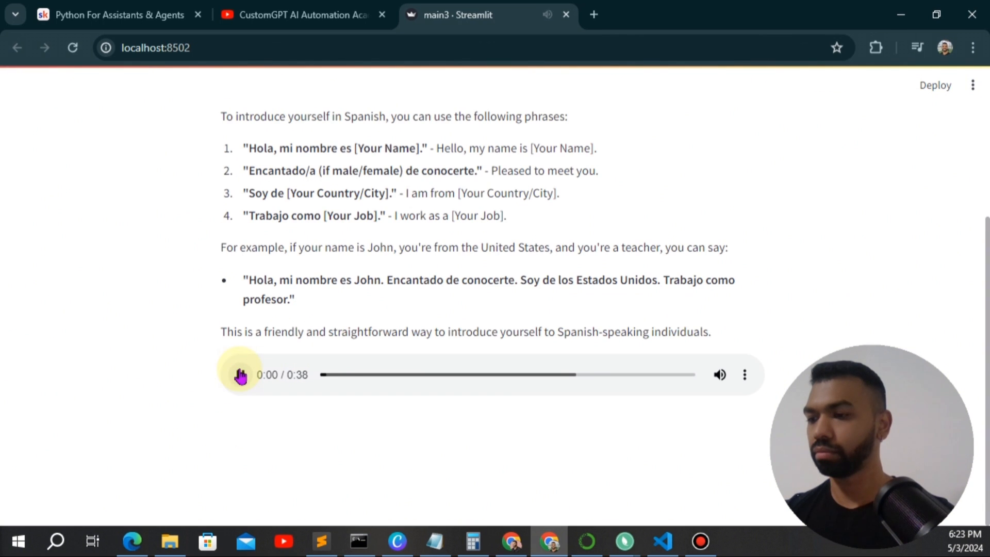
{"action": "left_click", "coordinate": [241, 375]}
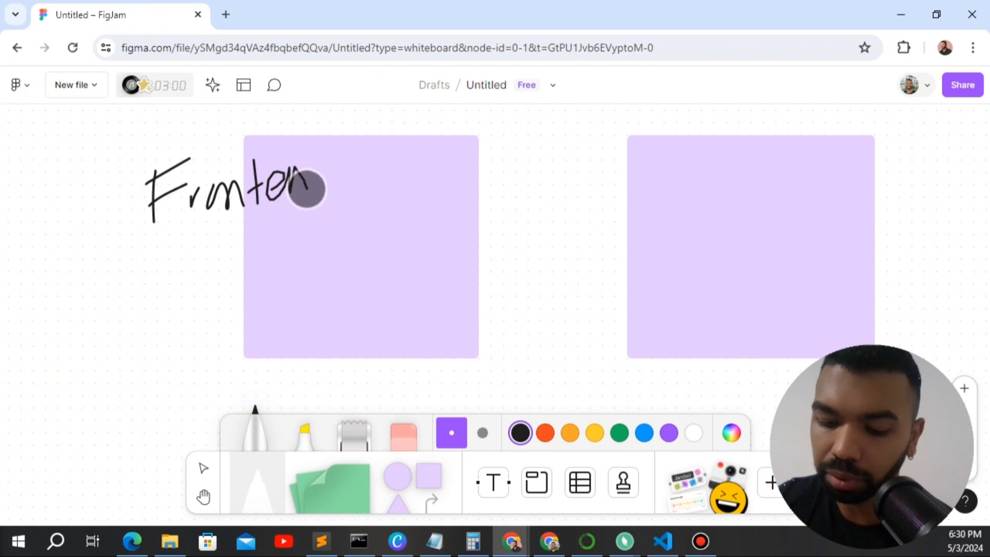
- Handwrite 'Frontend' with the marker beside the first purple sticky note
{"action": "left_click_drag", "start_coordinate": [310, 187], "coordinate": [600, 179]}
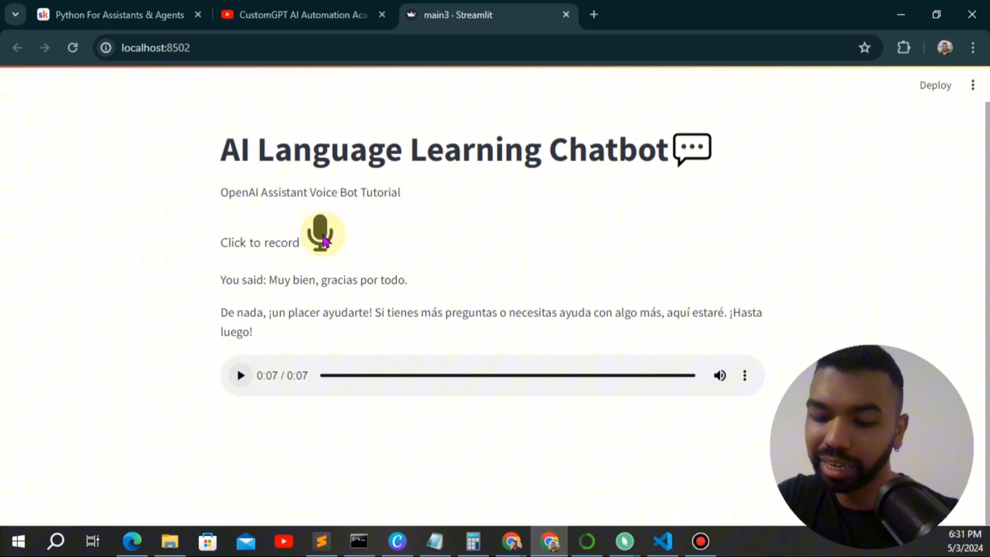
{"action": "mouse_move", "coordinate": [238, 285]}
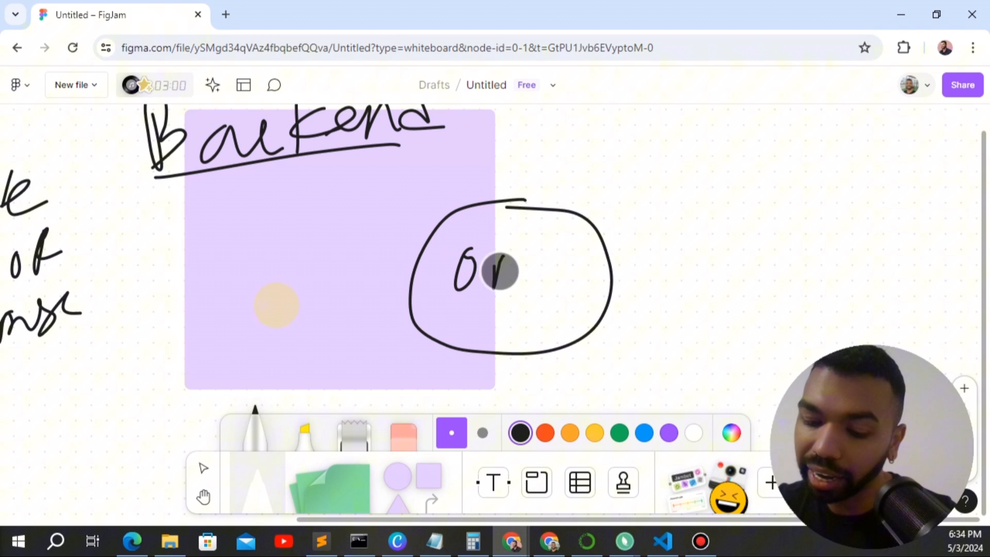
- Finish writing 'OpenAI assistant' inside the circle next to the Backend sticky
{"action": "left_click", "coordinate": [303, 15]}
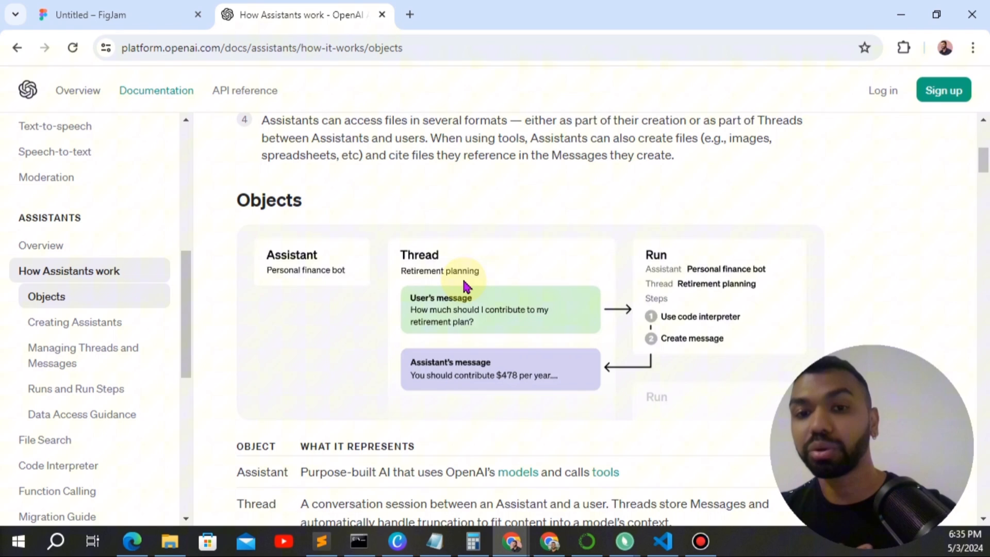
{"action": "mouse_move", "coordinate": [238, 220]}
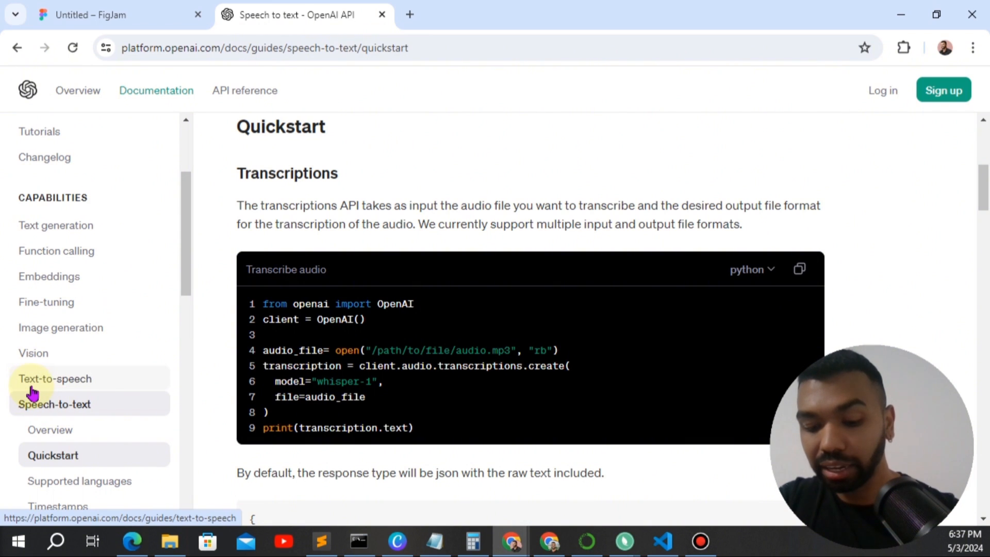
- View the Text-to-speech guide, then return to the Speech-to-text quickstart's Python transcription example
{"action": "left_click", "coordinate": [55, 379]}
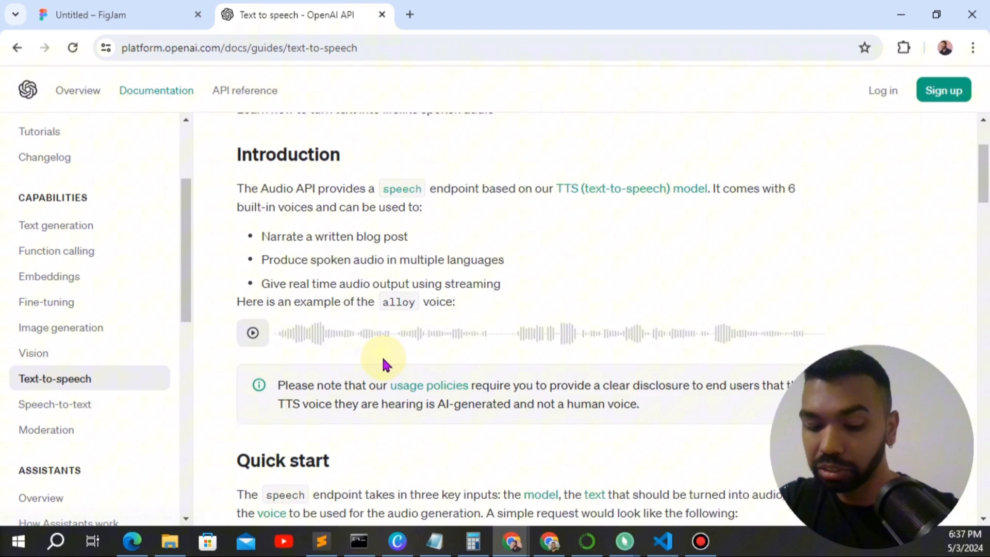
{"action": "scroll", "scroll_direction": "down", "scroll_amount": 3}
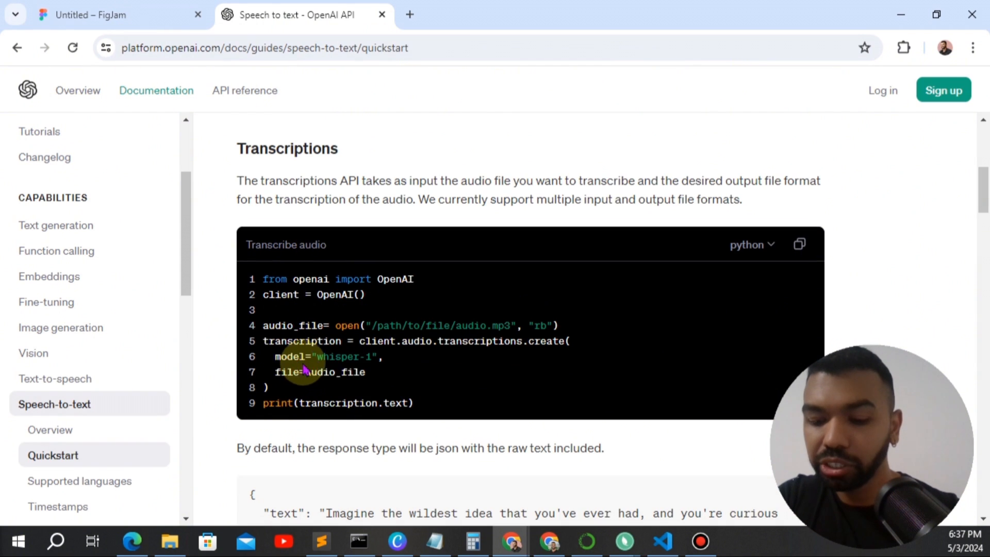
{"action": "left_click", "coordinate": [95, 15]}
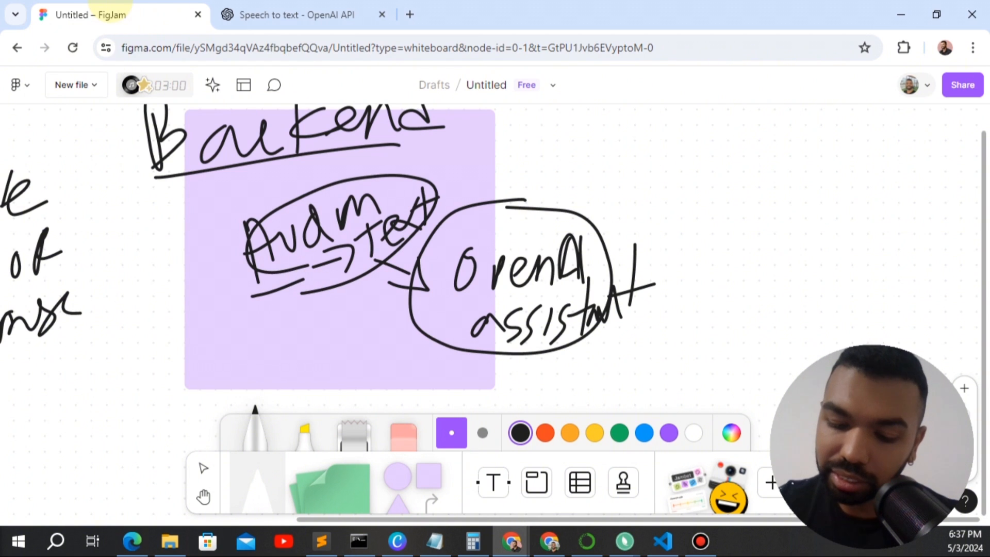
- Return to the FigJam whiteboard to sketch Whisper, Text, TTS and Audio in the backend flow
{"action": "left_click", "coordinate": [297, 14]}
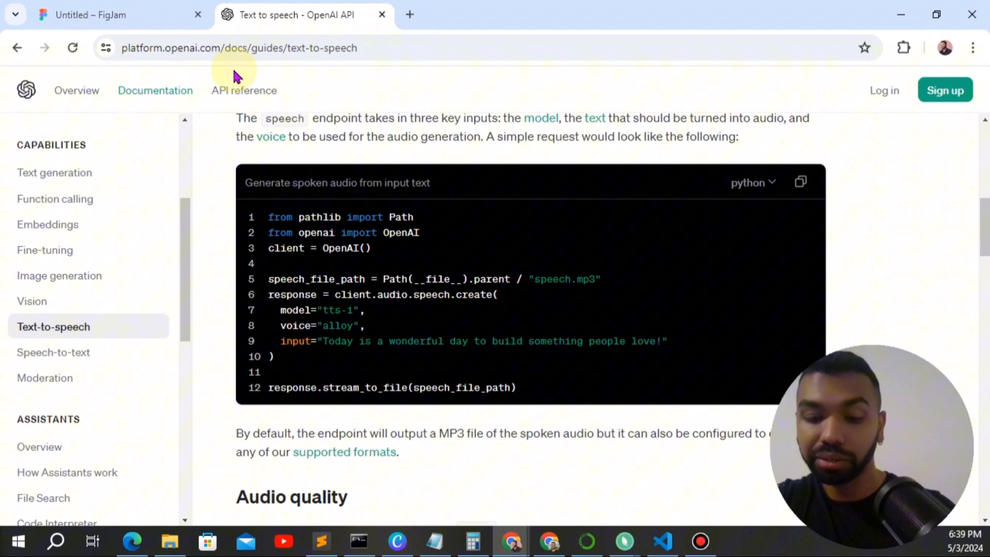
- Show the text-to-speech voice options and play the Alloy and Nova samples
{"action": "left_click", "coordinate": [114, 14]}
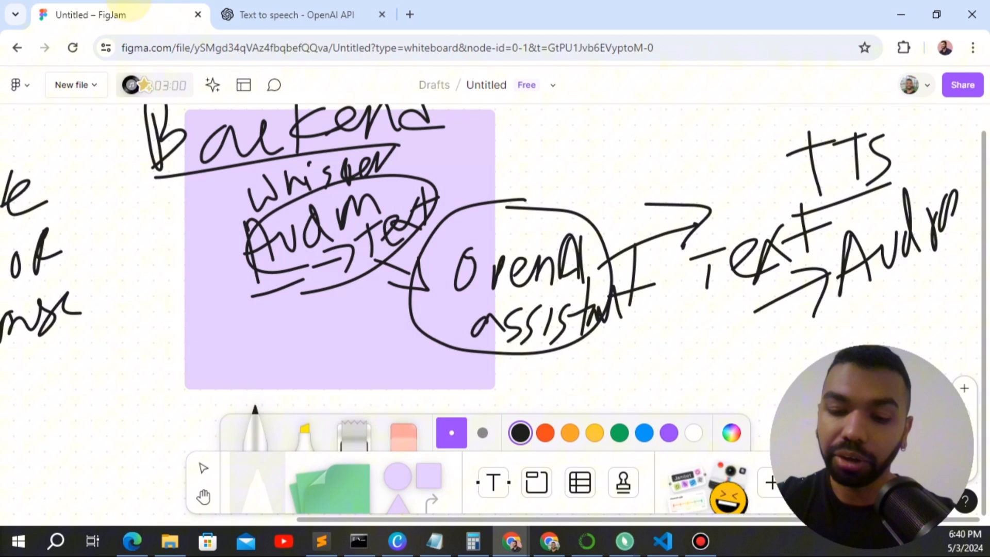
{"action": "left_click", "coordinate": [296, 14]}
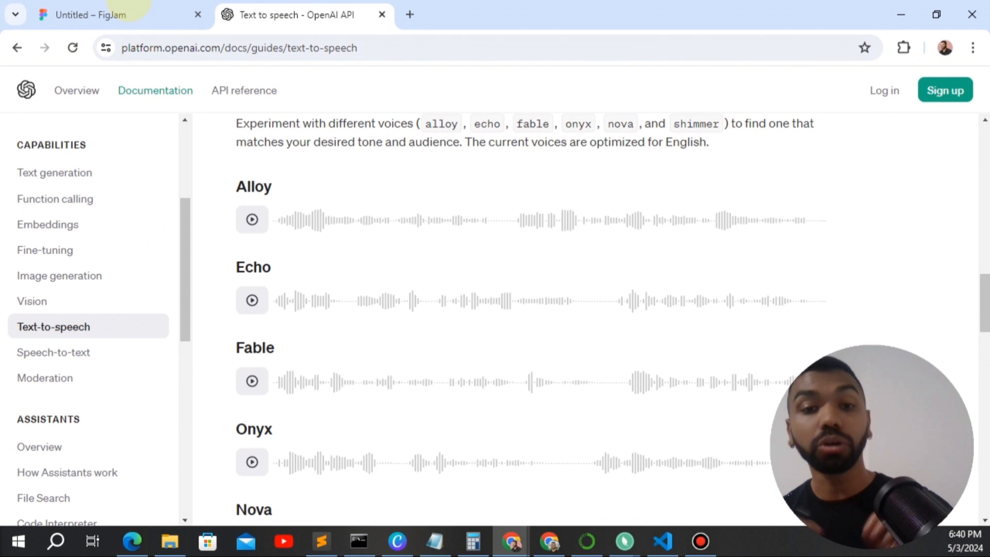
{"action": "left_click", "coordinate": [252, 219]}
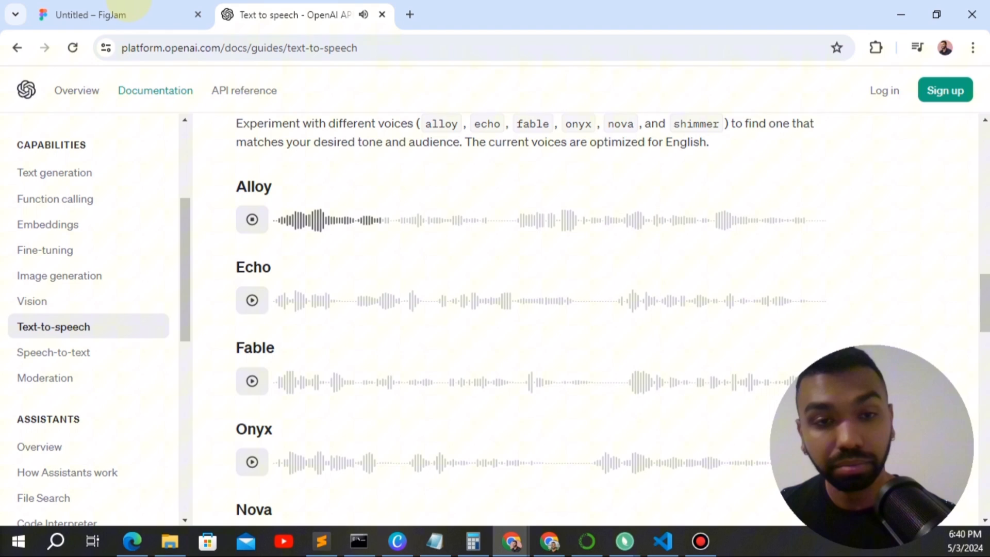
{"action": "scroll", "scroll_direction": "down", "scroll_amount": 3}
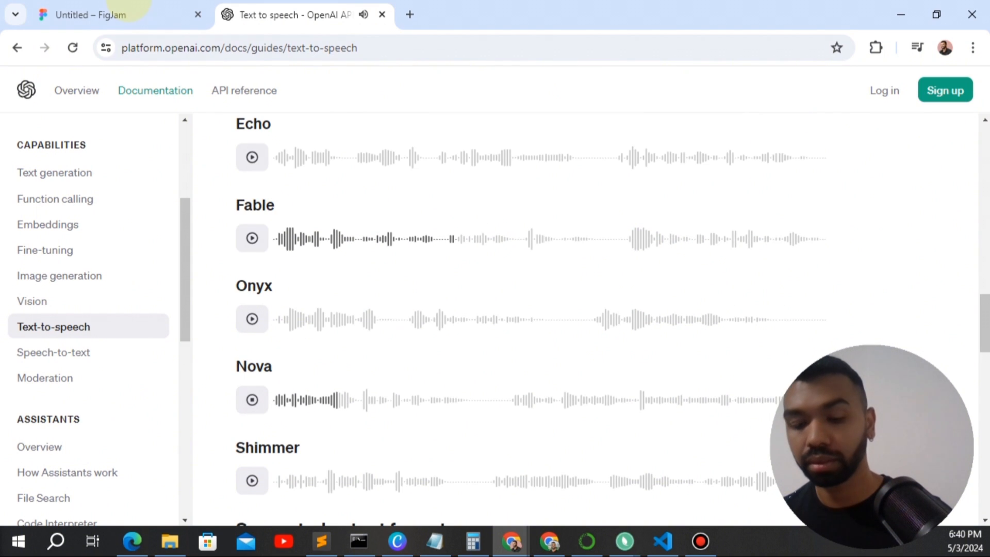
{"action": "left_click", "coordinate": [252, 400]}
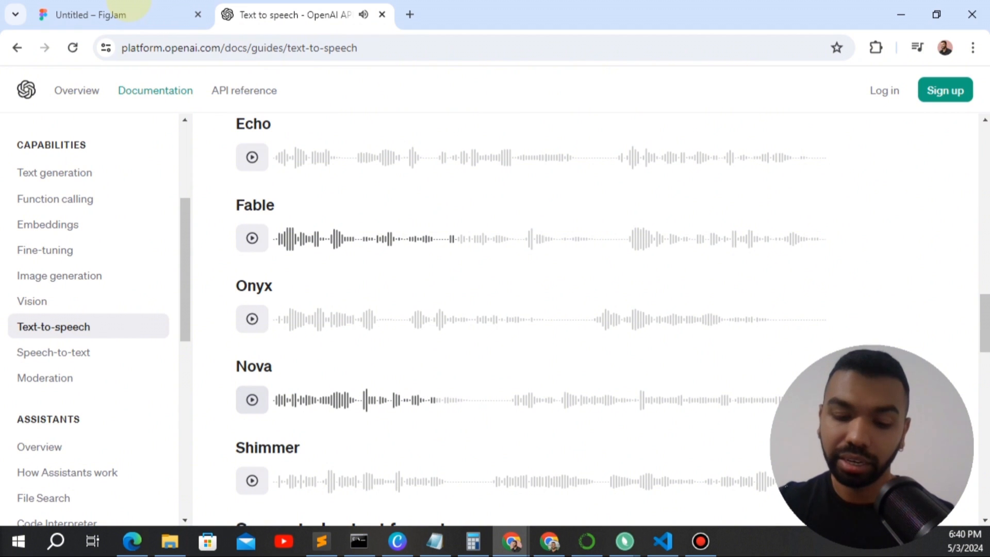
{"action": "left_click", "coordinate": [89, 15]}
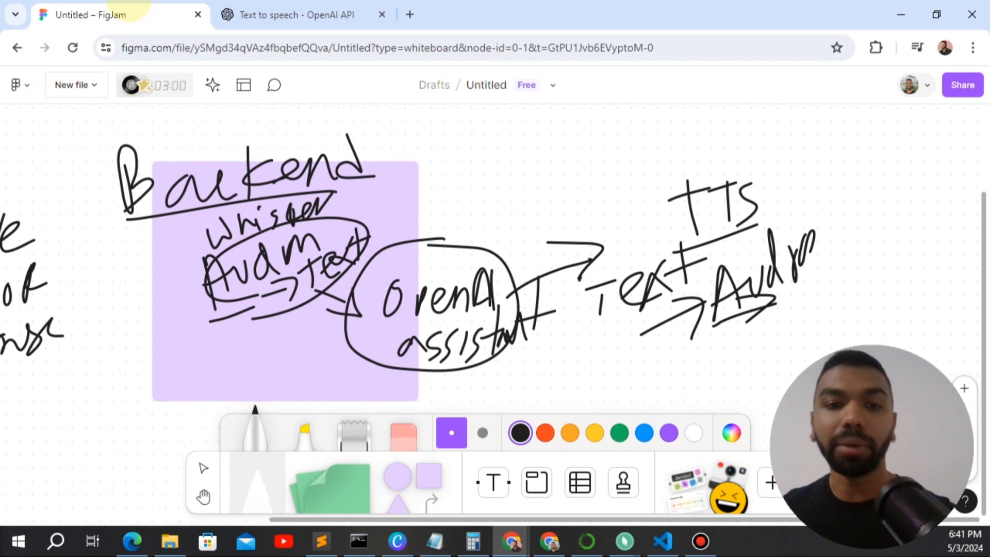
{"action": "left_click", "coordinate": [663, 542]}
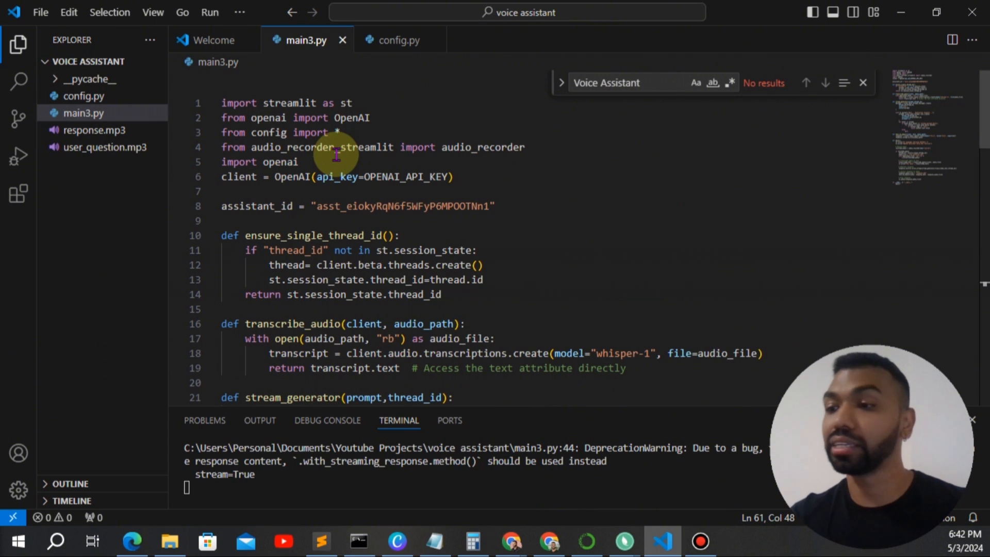
{"action": "scroll", "scroll_direction": "down", "scroll_amount": 3}
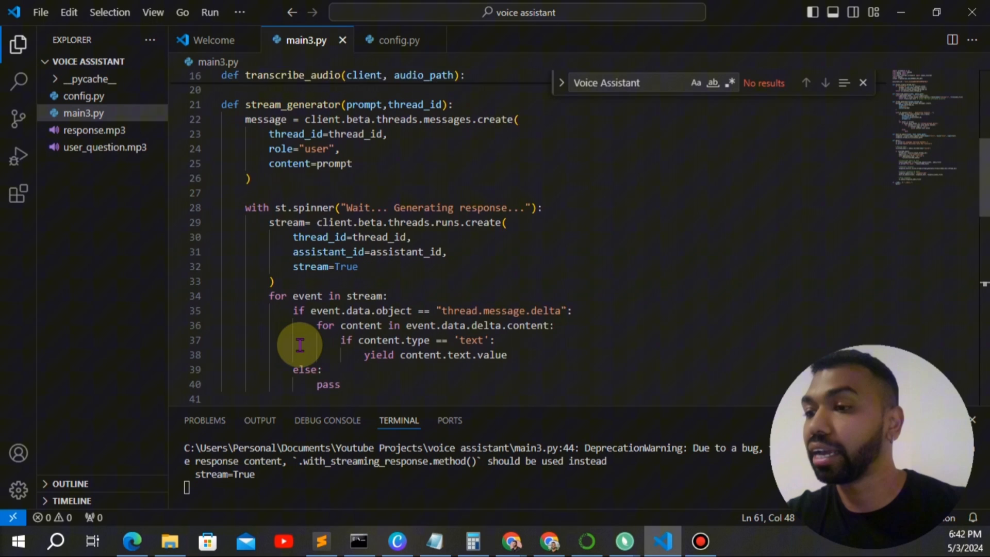
{"action": "scroll", "scroll_direction": "down", "scroll_amount": 3}
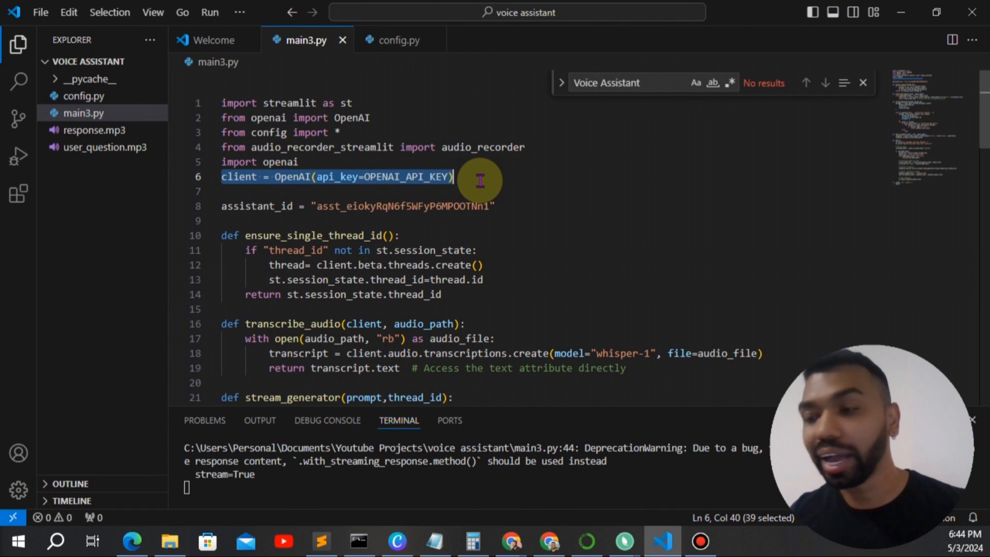
{"action": "scroll", "scroll_direction": "down", "scroll_amount": 3}
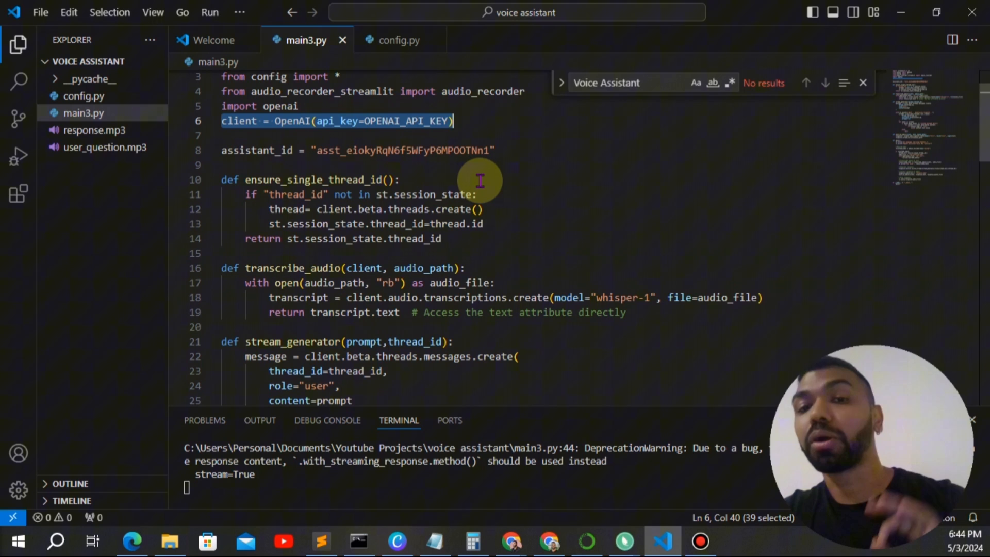
{"action": "mouse_move", "coordinate": [317, 151]}
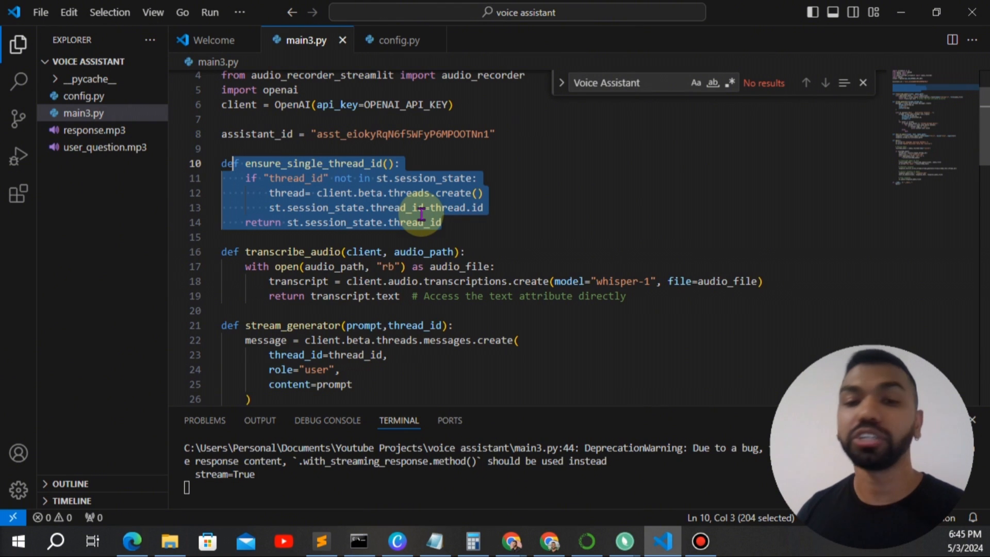
{"action": "scroll", "scroll_direction": "down", "scroll_amount": 3}
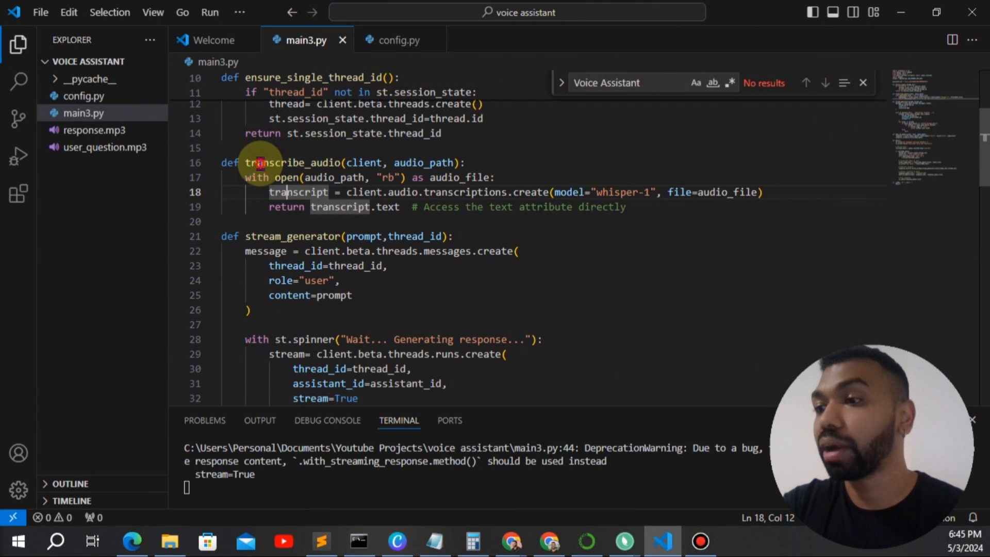
{"action": "left_click_drag", "start_coordinate": [246, 162], "coordinate": [400, 207]}
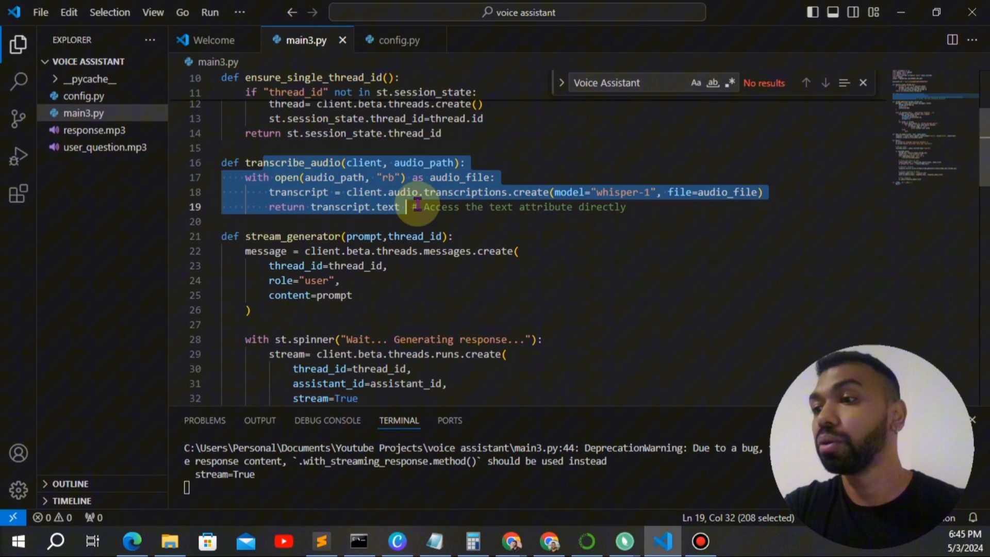
{"action": "double_click", "coordinate": [466, 192]}
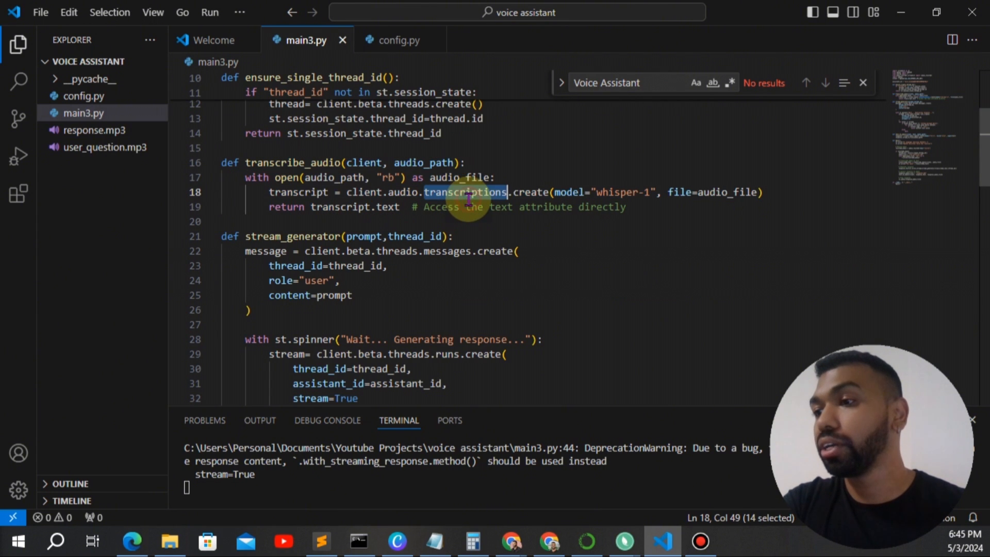
{"action": "left_click", "coordinate": [512, 541]}
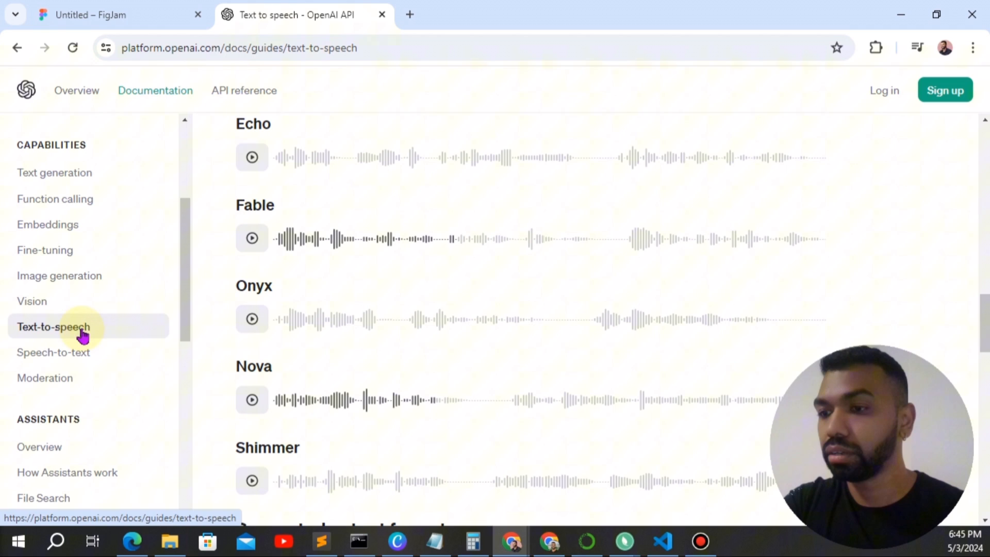
- Review the Speech to text quickstart's transcription example and JSON response, then return to main3.py
{"action": "left_click", "coordinate": [53, 352]}
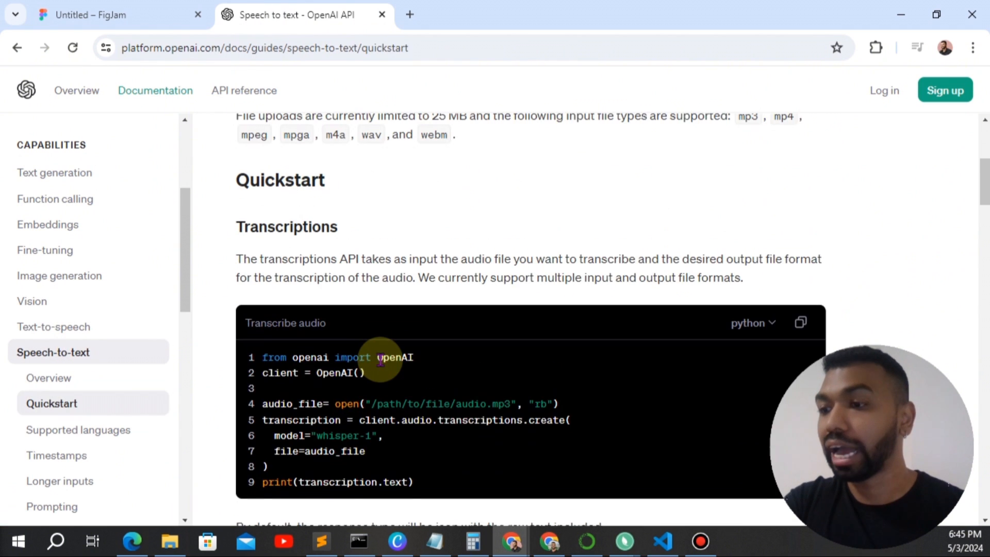
{"action": "scroll", "scroll_direction": "down", "scroll_amount": 3}
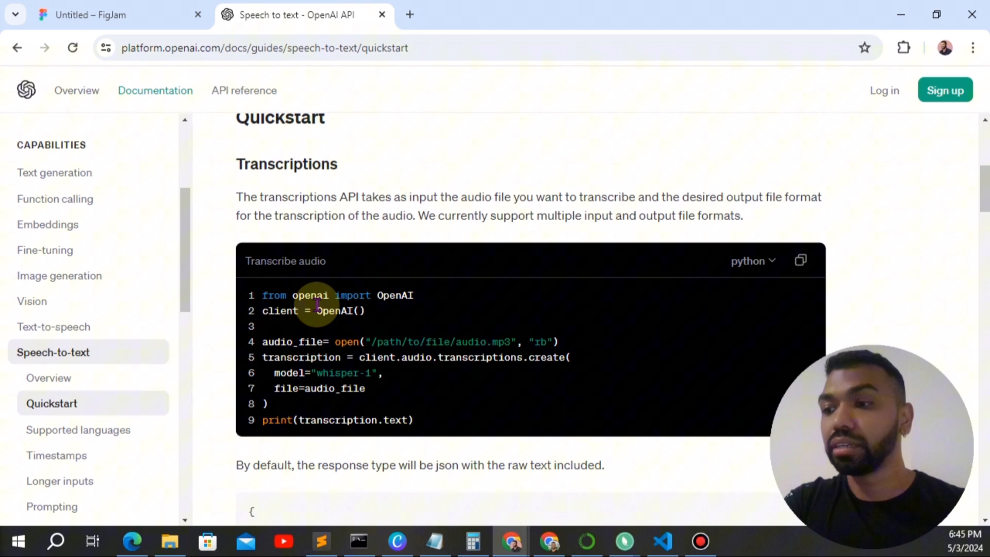
{"action": "scroll", "scroll_direction": "down", "scroll_amount": 3}
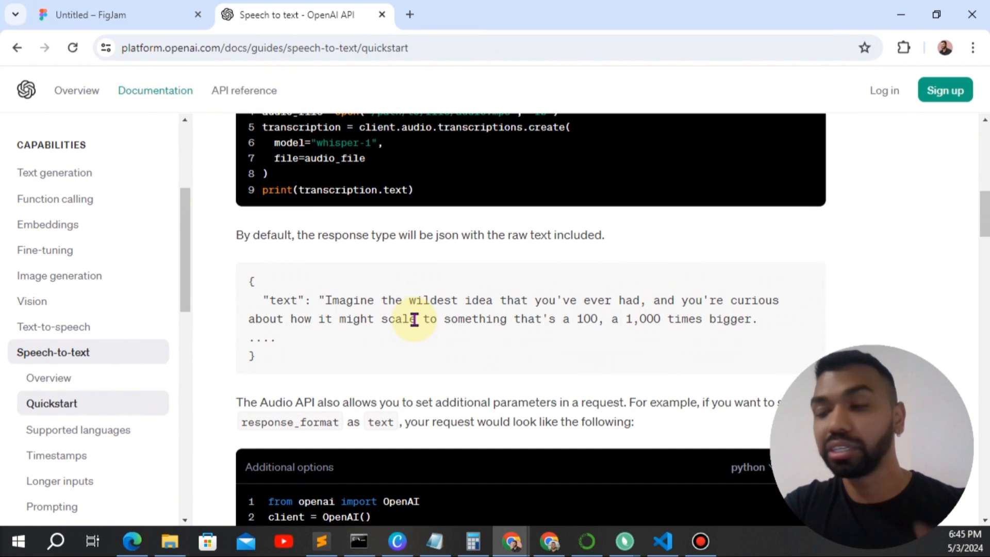
{"action": "left_click", "coordinate": [662, 542]}
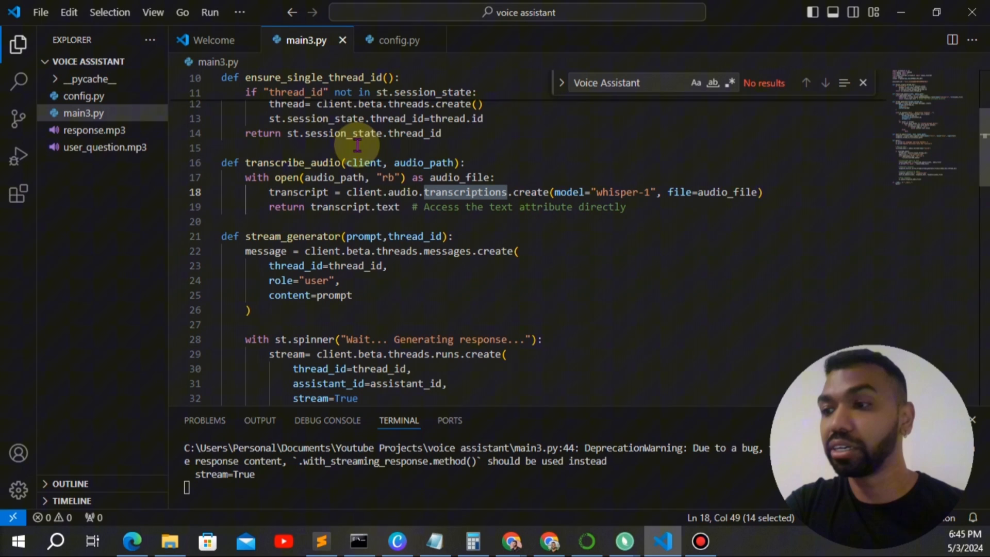
{"action": "mouse_move", "coordinate": [594, 232]}
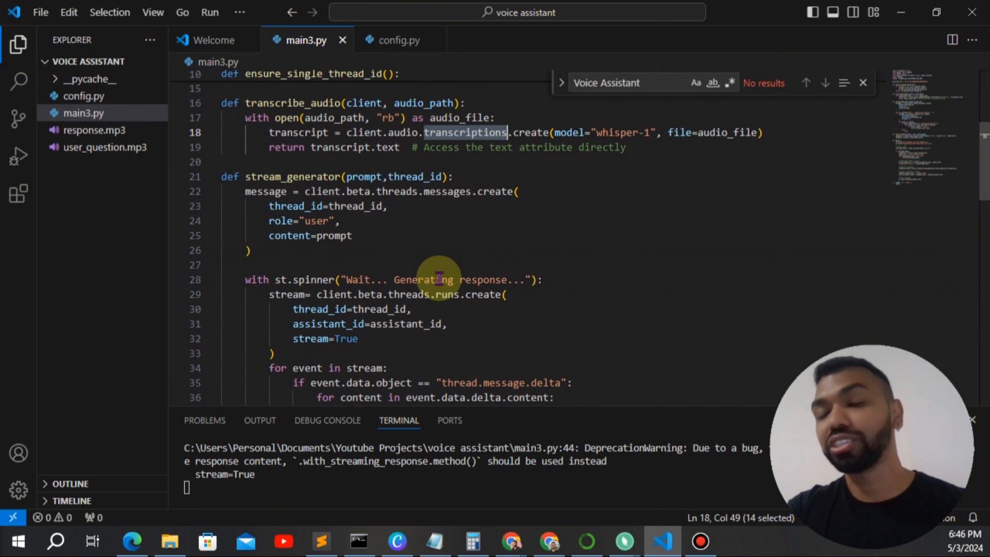
- Scroll main3.py from transcribe_audio down to text_to_audio and main()
{"action": "scroll", "scroll_direction": "down", "scroll_amount": 3}
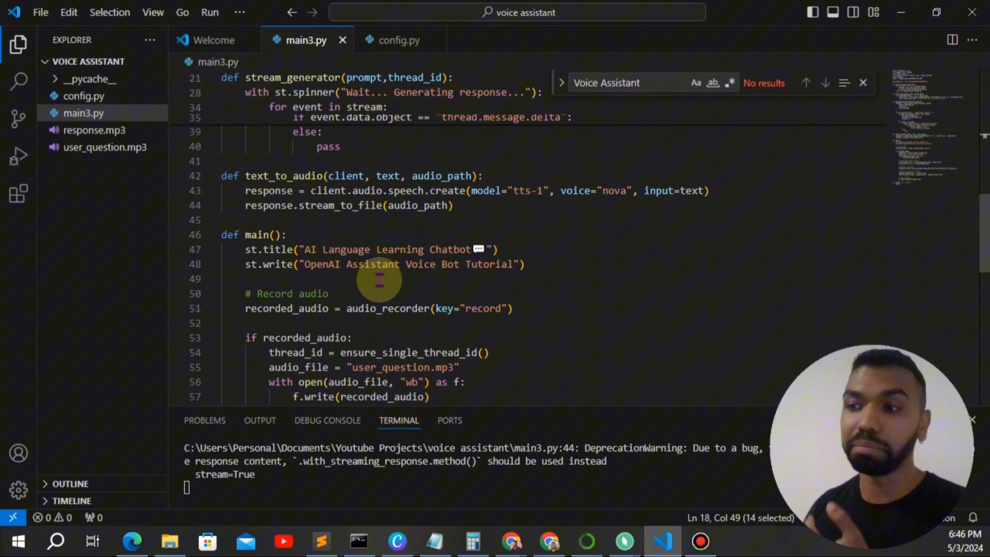
{"action": "mouse_move", "coordinate": [537, 199]}
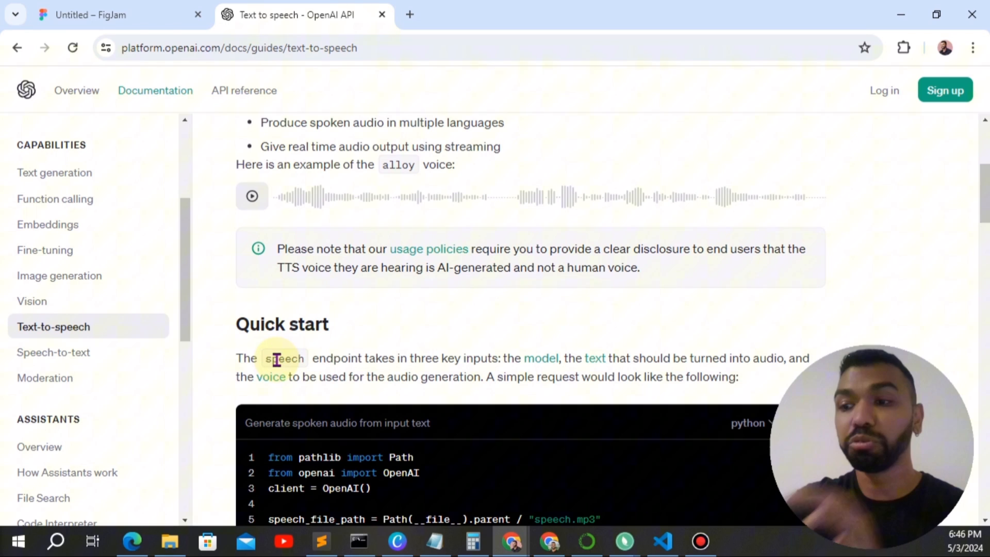
- Read the Text to speech guide through Audio quality, Supported languages and Streaming real time audio, then return to main3.py
{"action": "scroll", "scroll_direction": "down", "scroll_amount": 3}
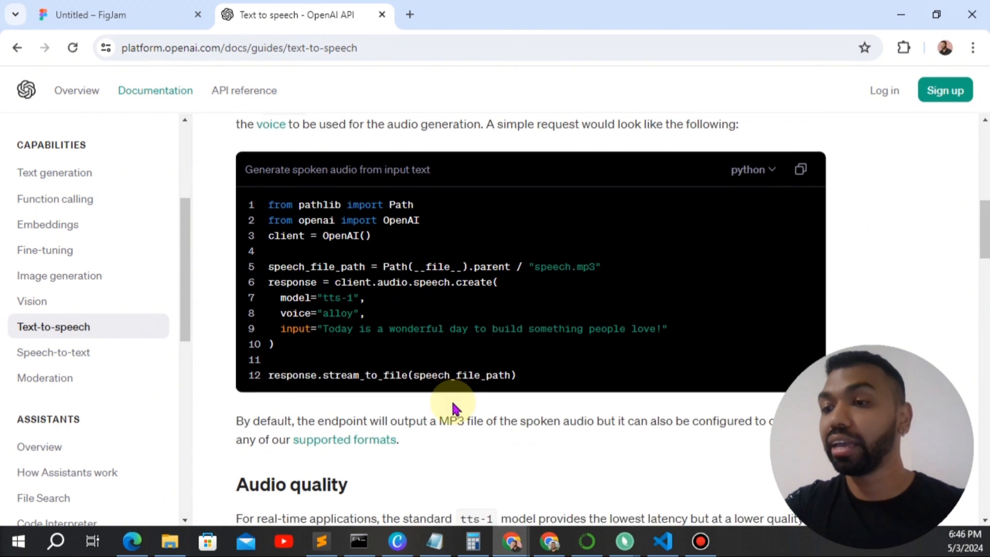
{"action": "scroll", "scroll_direction": "down", "scroll_amount": 3}
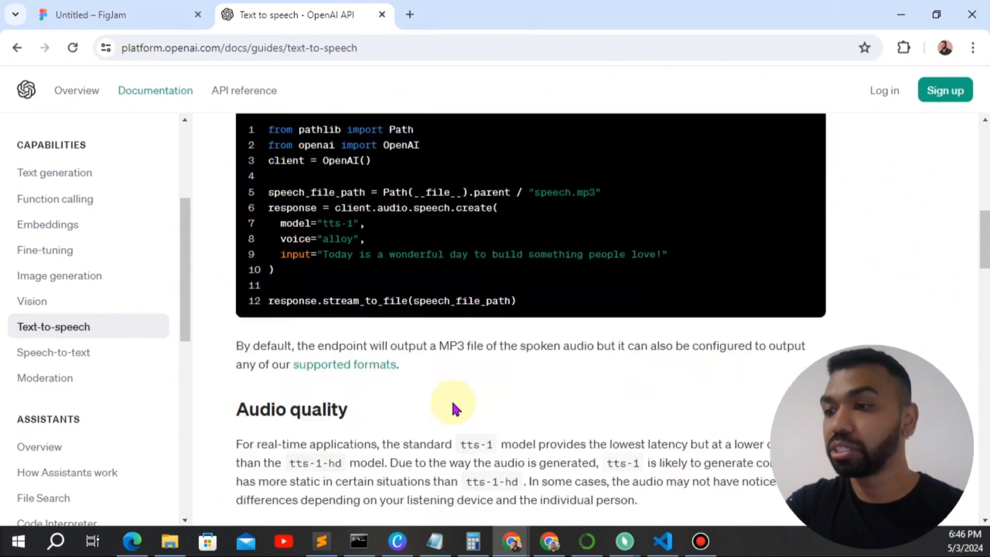
{"action": "scroll", "scroll_direction": "down", "scroll_amount": 3}
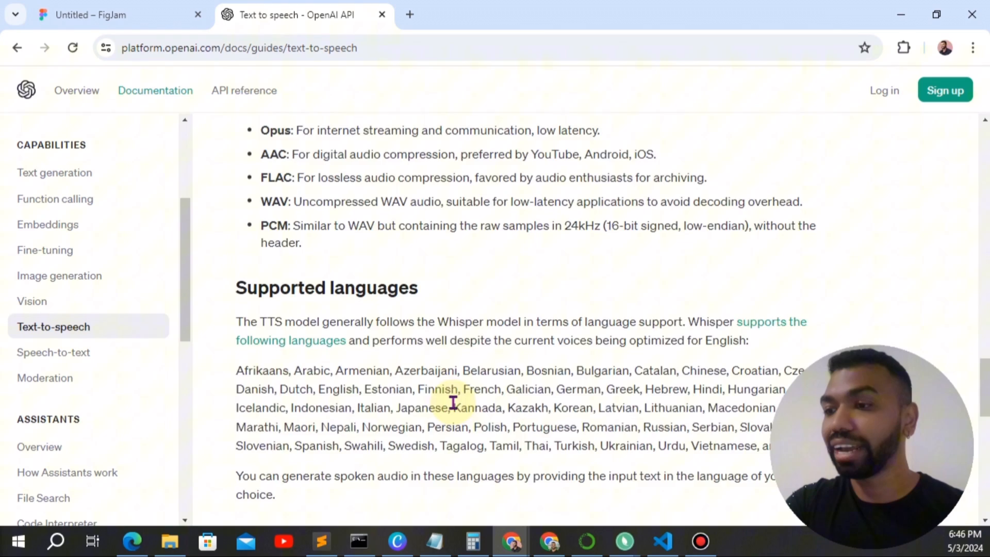
{"action": "scroll", "scroll_direction": "down", "scroll_amount": 3}
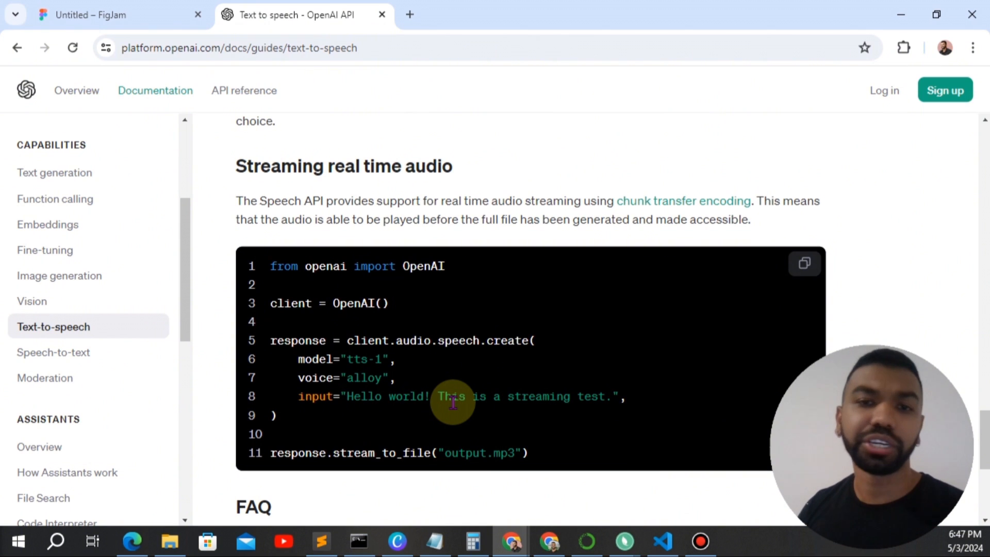
{"action": "left_click", "coordinate": [662, 541]}
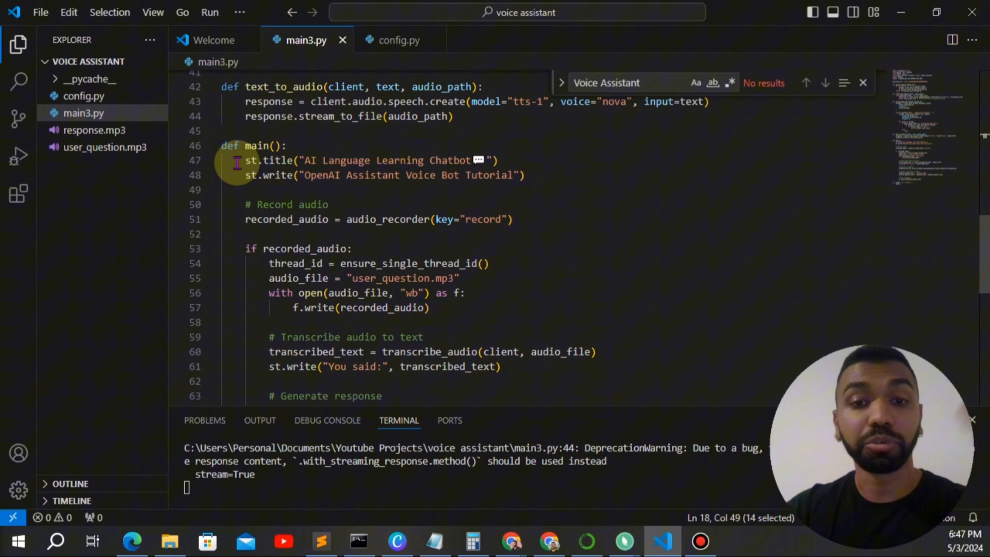
{"action": "double_click", "coordinate": [273, 161]}
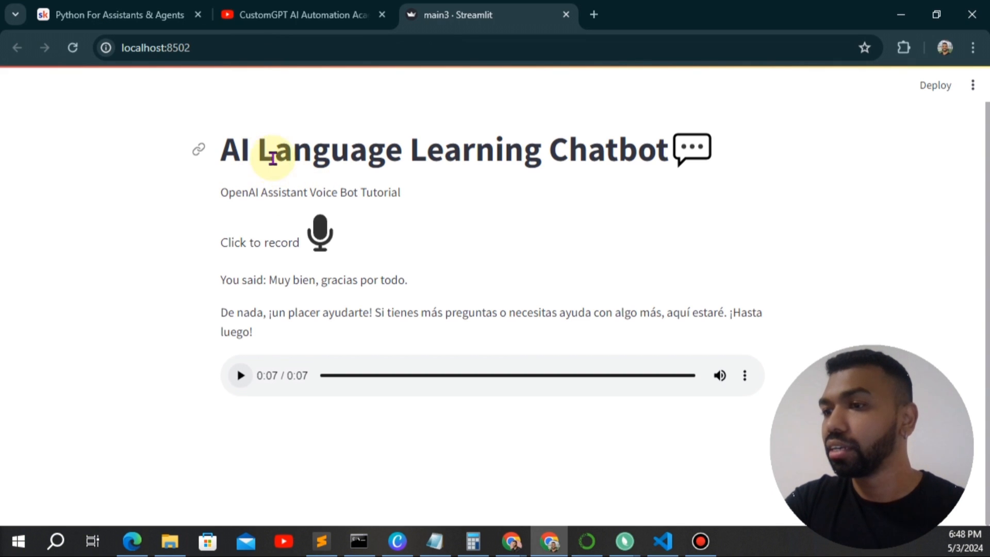
{"action": "left_click", "coordinate": [662, 541]}
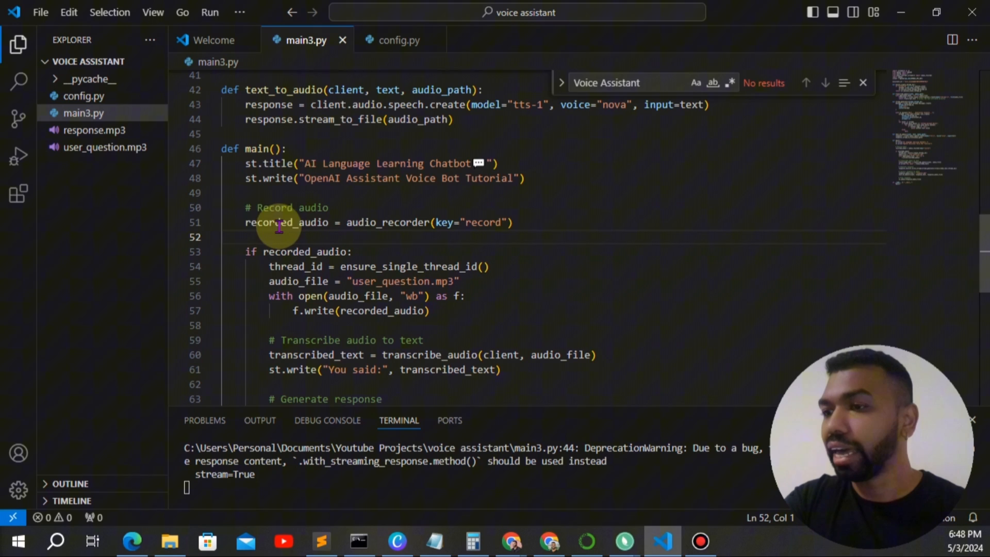
{"action": "mouse_move", "coordinate": [423, 227]}
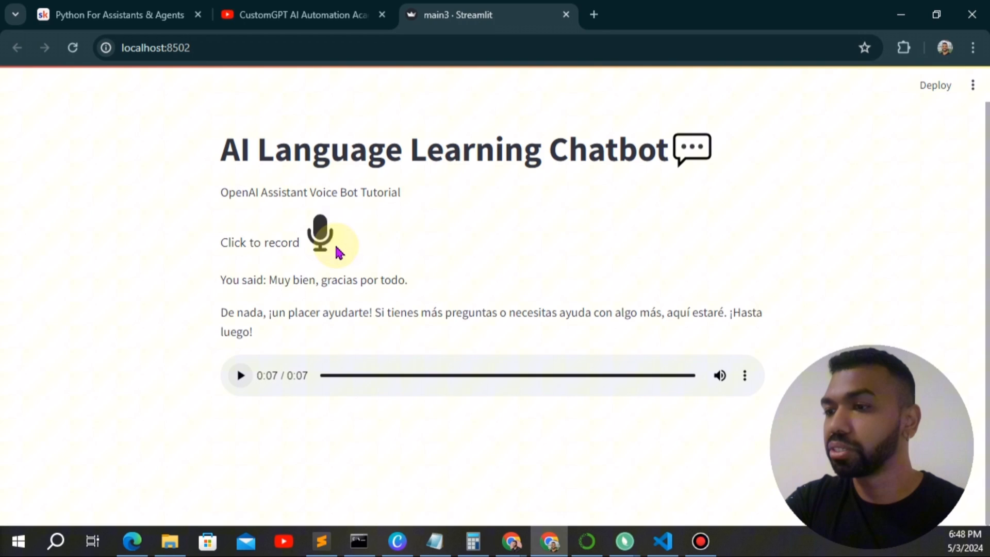
{"action": "left_click", "coordinate": [662, 541]}
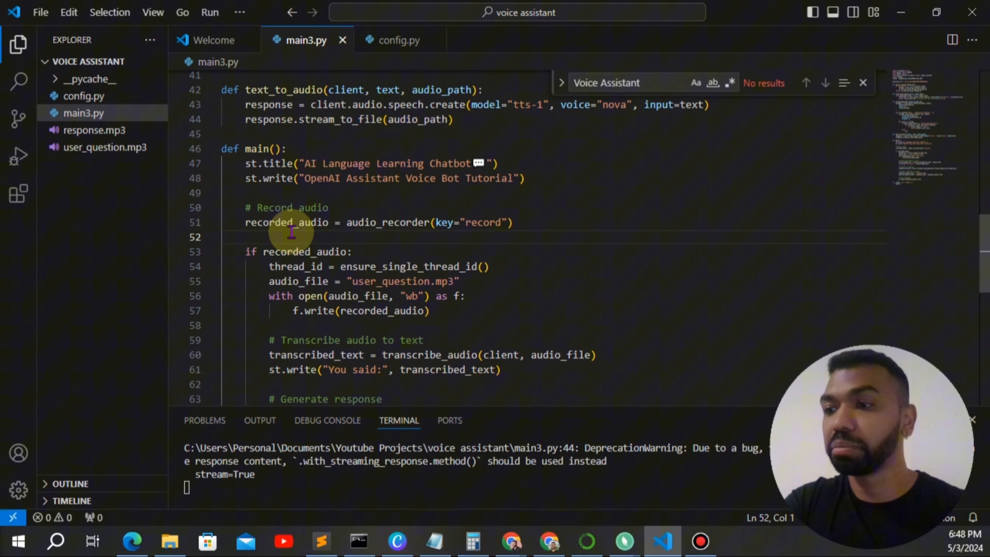
{"action": "scroll", "scroll_direction": "down", "scroll_amount": 3}
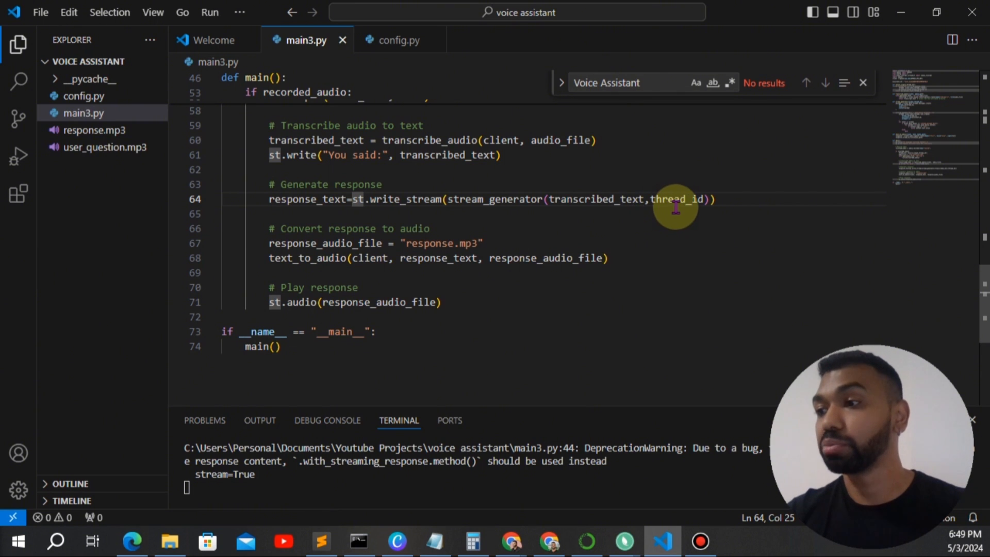
{"action": "mouse_move", "coordinate": [616, 209]}
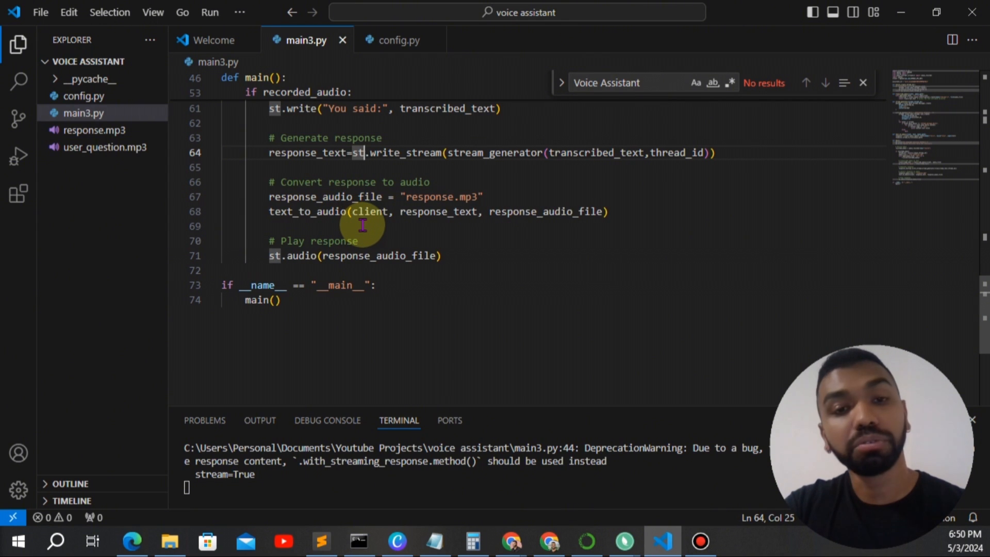
{"action": "mouse_move", "coordinate": [460, 211]}
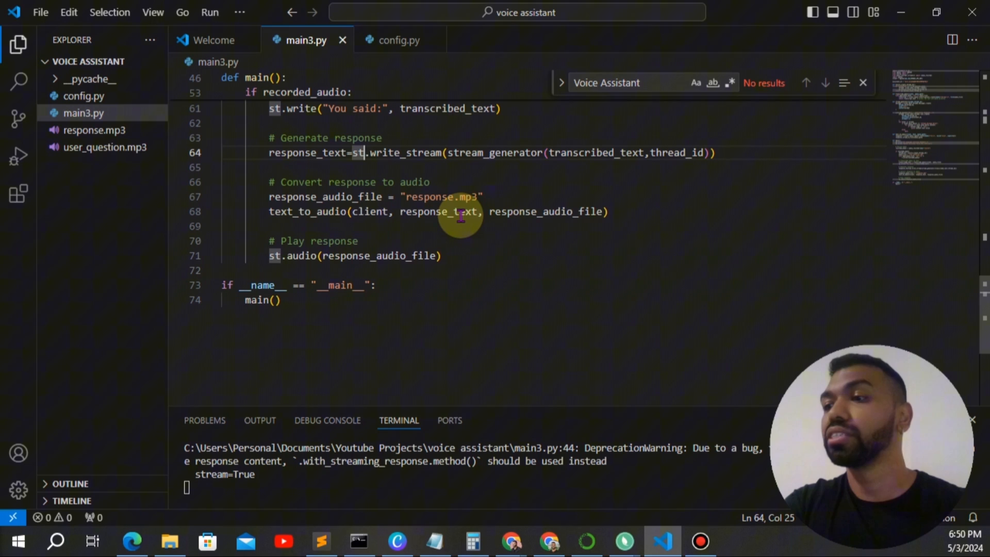
{"action": "mouse_move", "coordinate": [542, 249]}
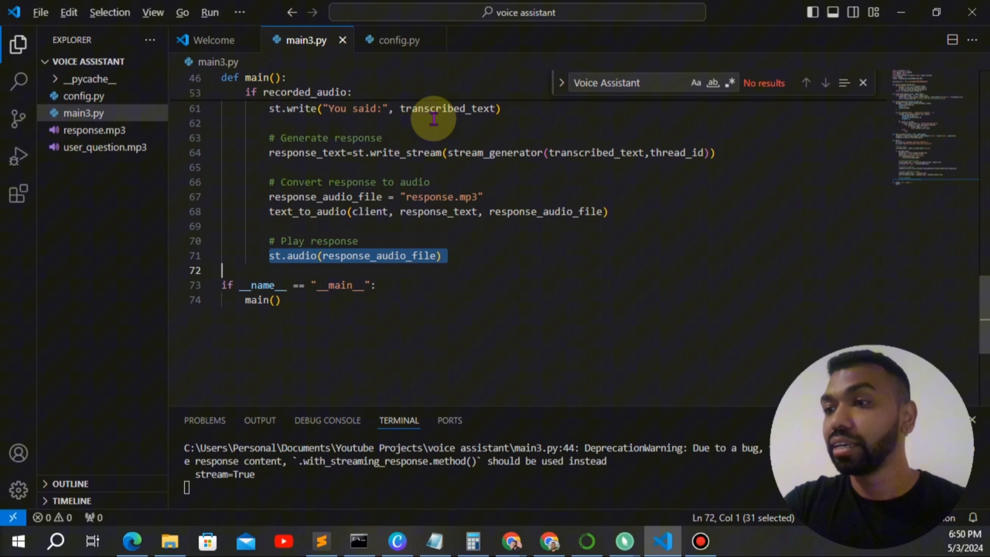
{"action": "mouse_move", "coordinate": [385, 390]}
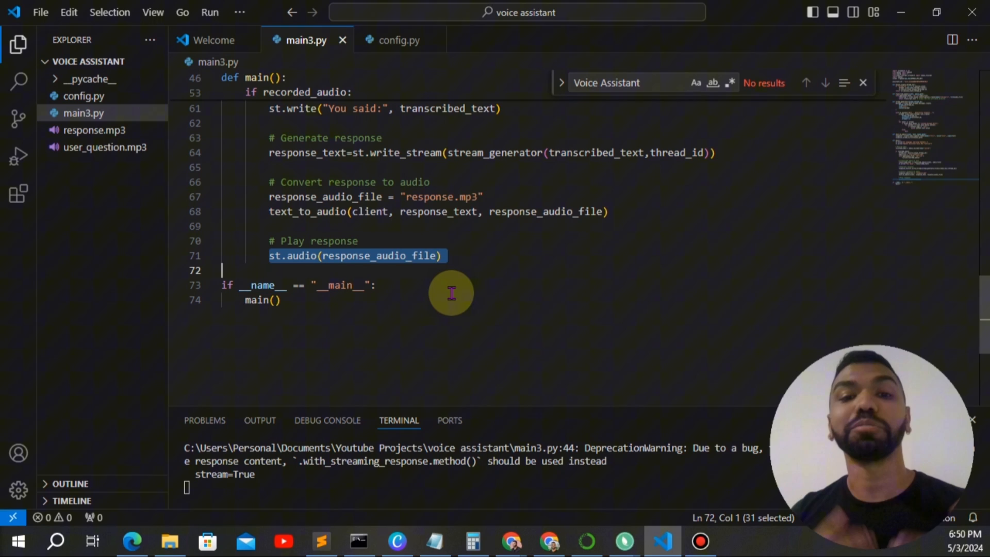
{"action": "mouse_move", "coordinate": [547, 208]}
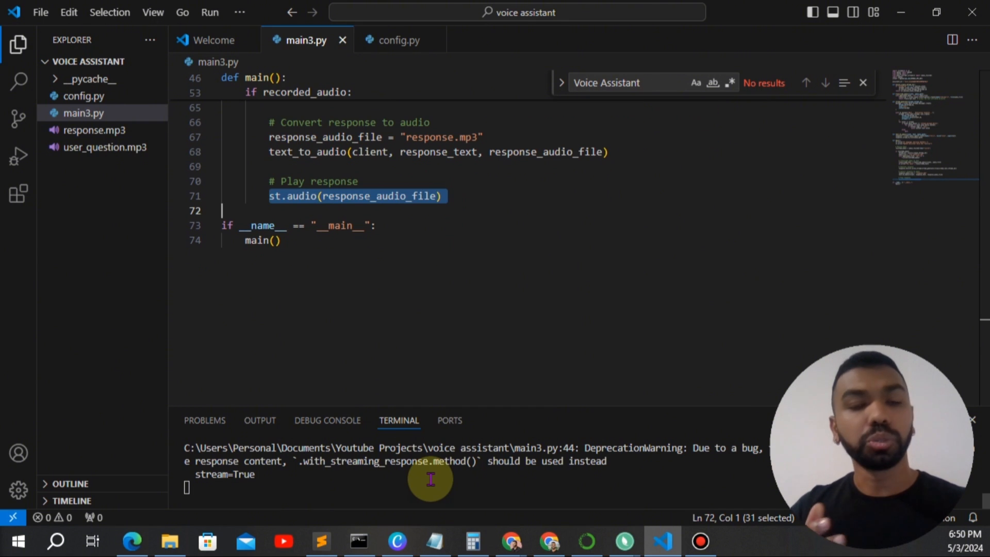
{"action": "mouse_move", "coordinate": [301, 250]}
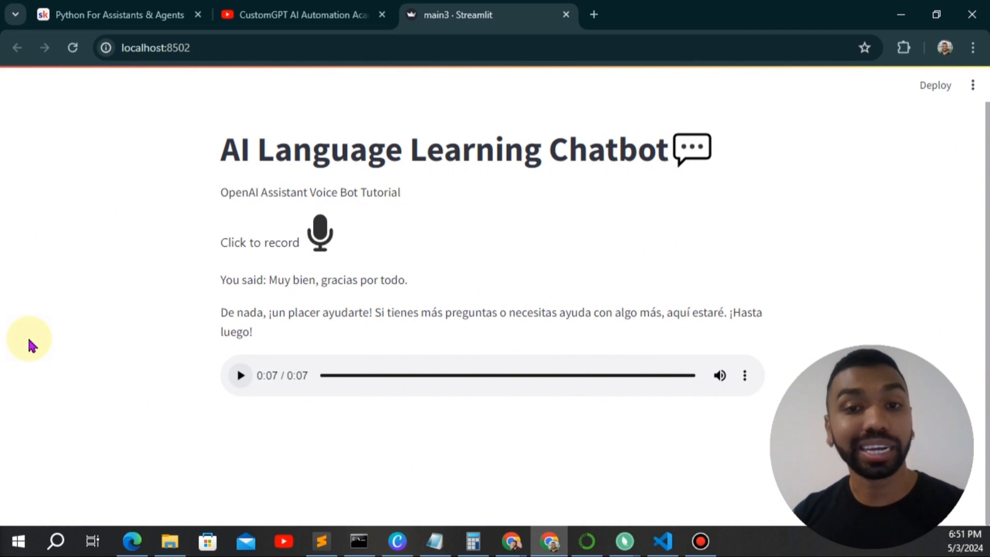
{"action": "mouse_move", "coordinate": [120, 369]}
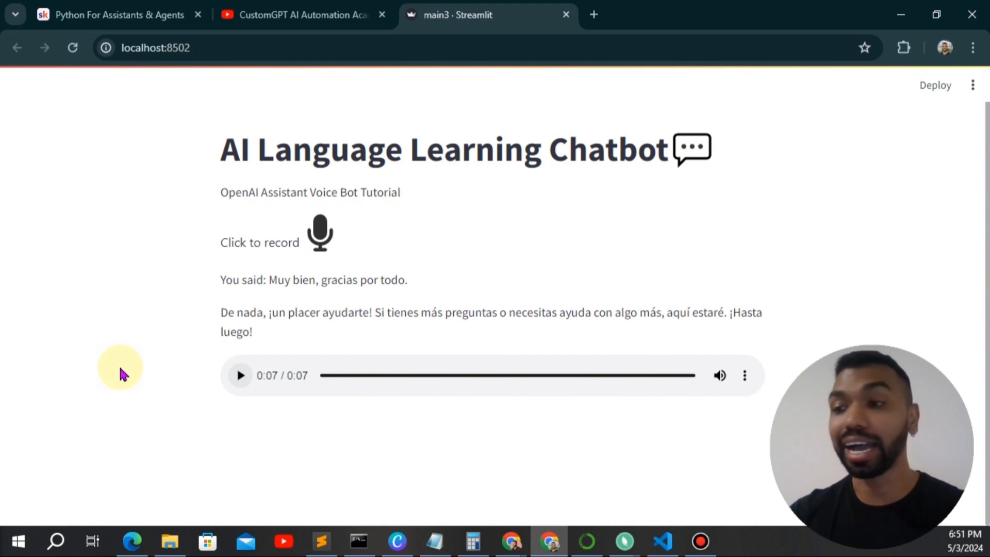
- Browse the Python For Assistants & Agents community feed and filter it to Youtube Resource Hub posts
{"action": "left_click", "coordinate": [117, 14]}
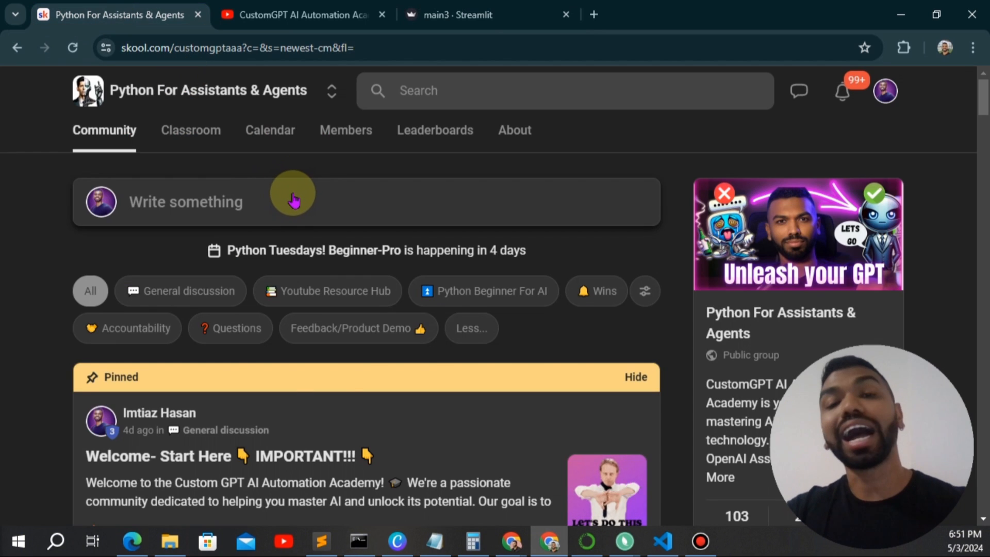
{"action": "scroll", "scroll_direction": "down", "scroll_amount": 3}
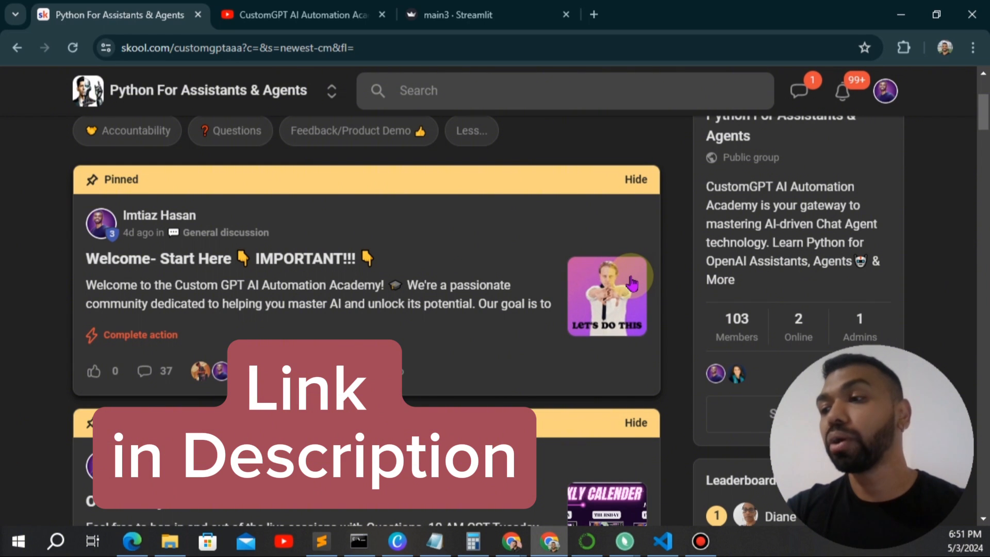
{"action": "scroll", "scroll_direction": "up", "scroll_amount": 3}
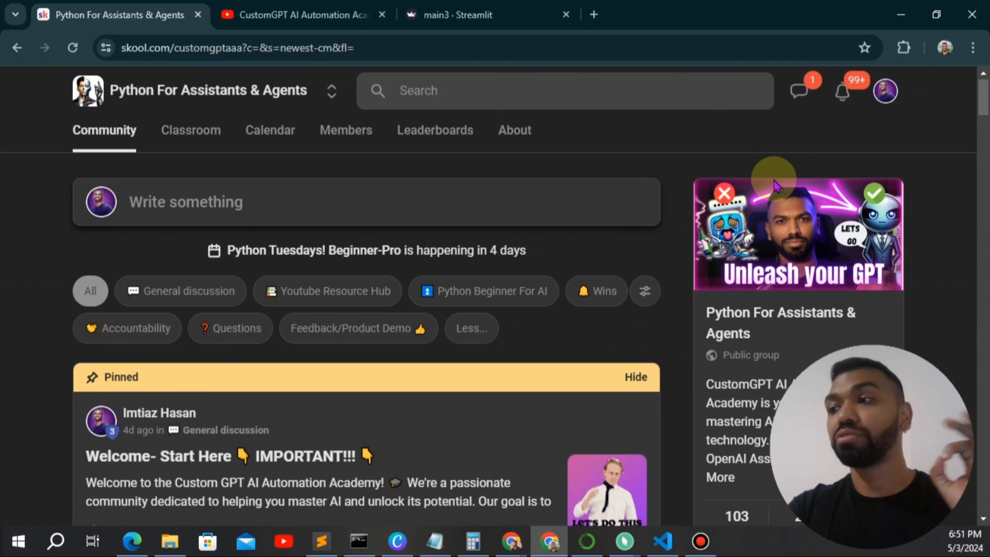
{"action": "scroll", "scroll_direction": "down", "scroll_amount": 3}
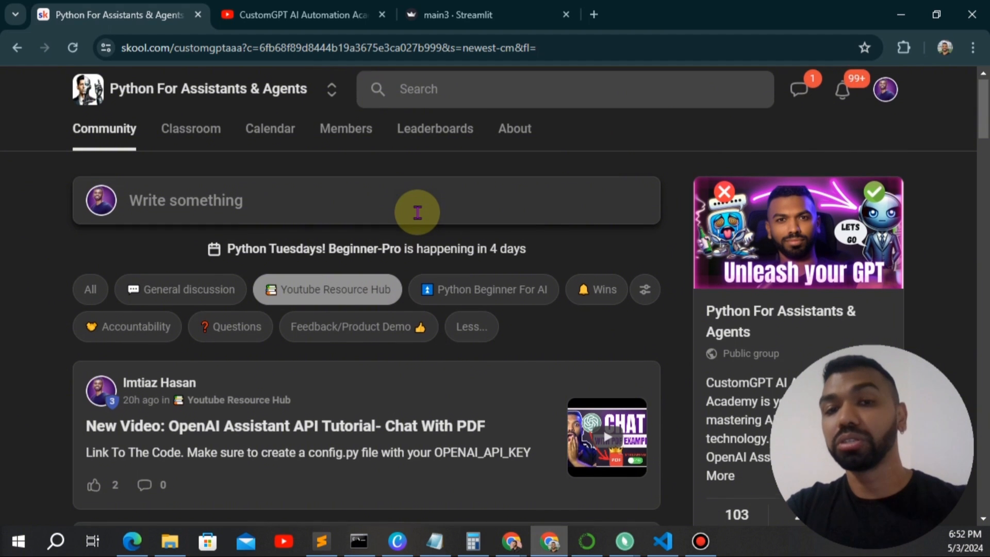
{"action": "scroll", "scroll_direction": "down", "scroll_amount": 3}
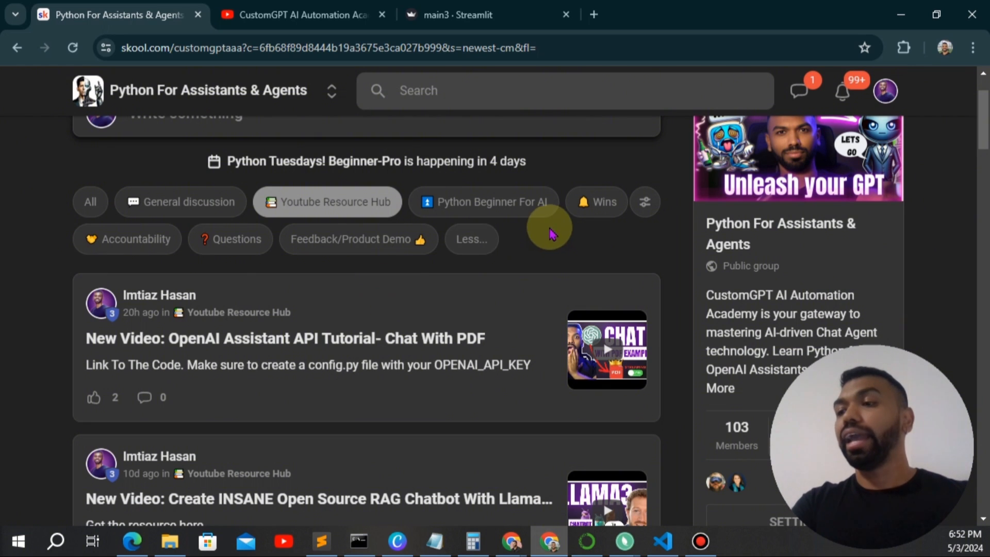
{"action": "scroll", "scroll_direction": "down", "scroll_amount": 3}
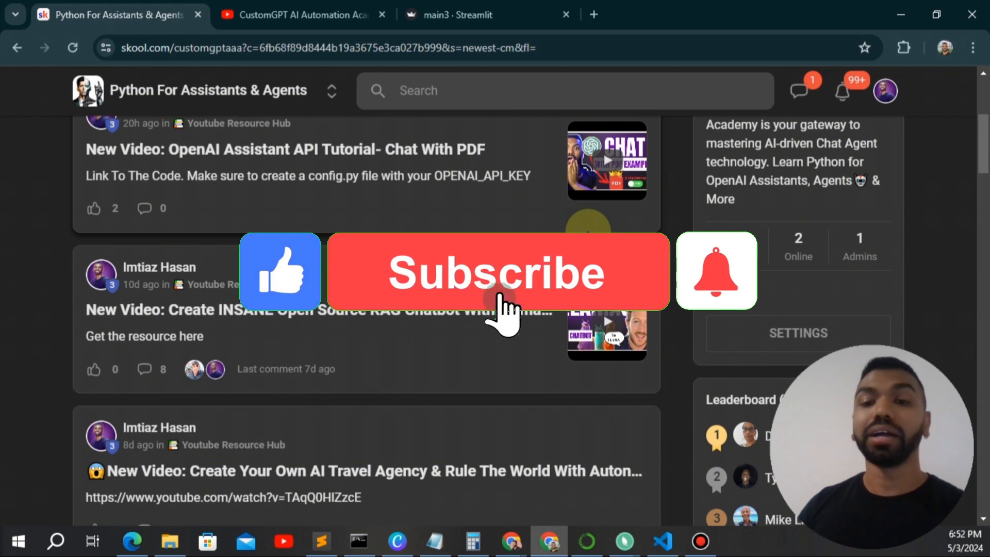
{"action": "left_click", "coordinate": [498, 273]}
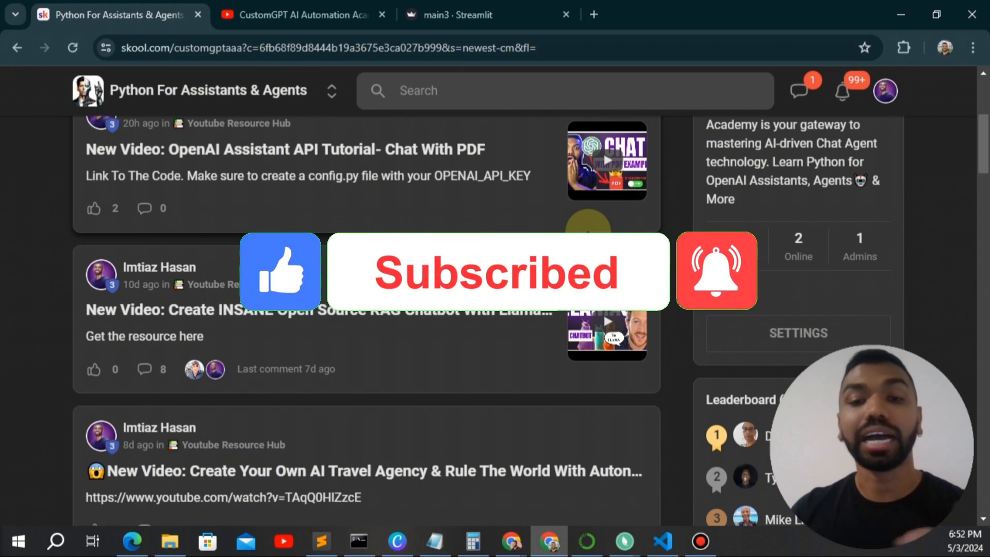